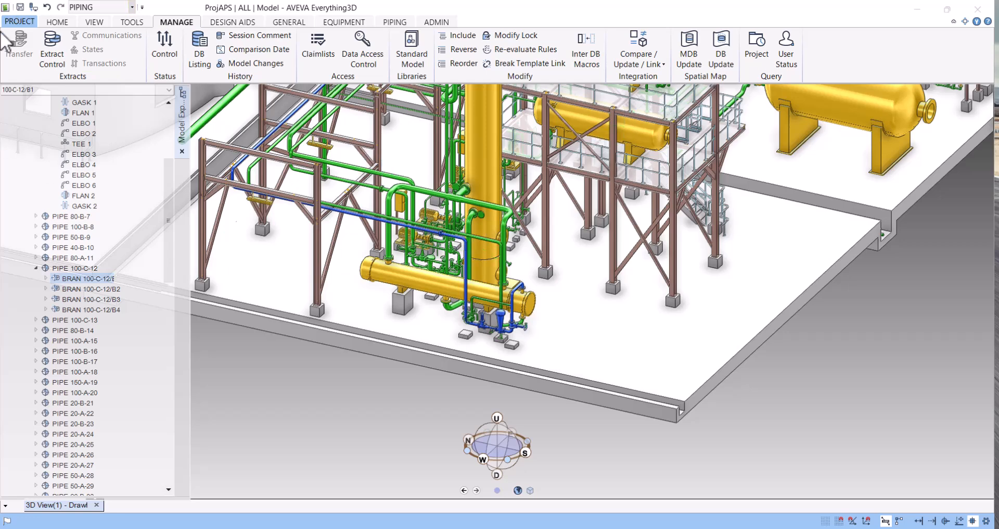
Browse the View, Tools, project management and modelling tabs and open the Command Window.
left_click(94, 21)
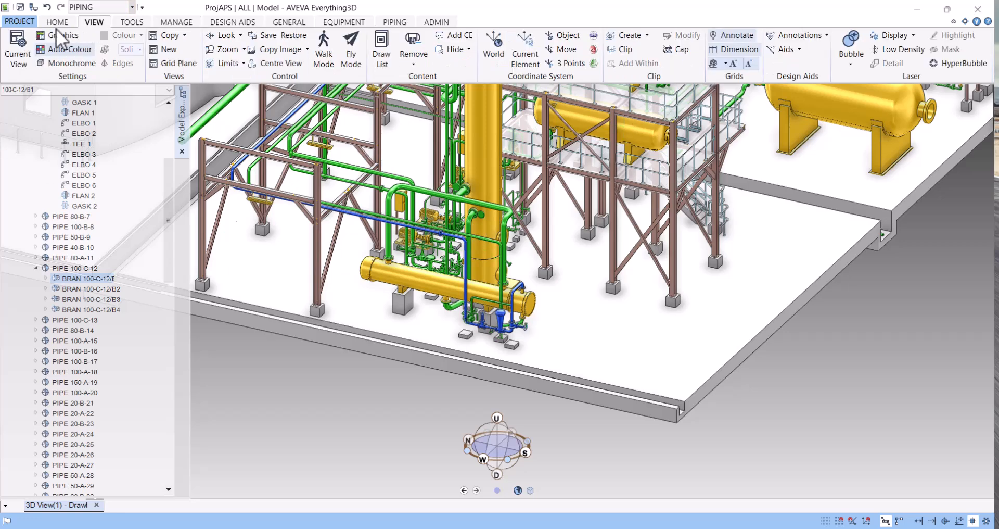
left_click(132, 21)
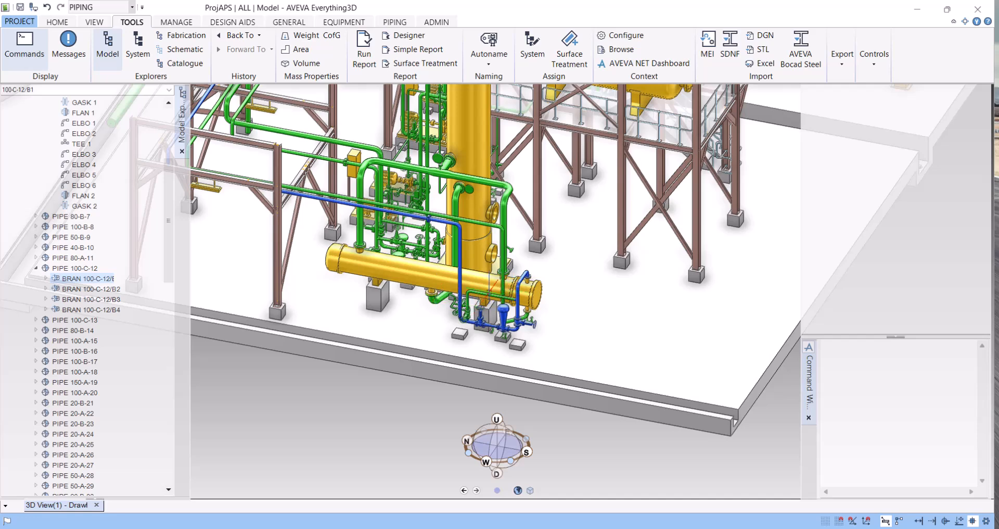
mouse_move(180, 35)
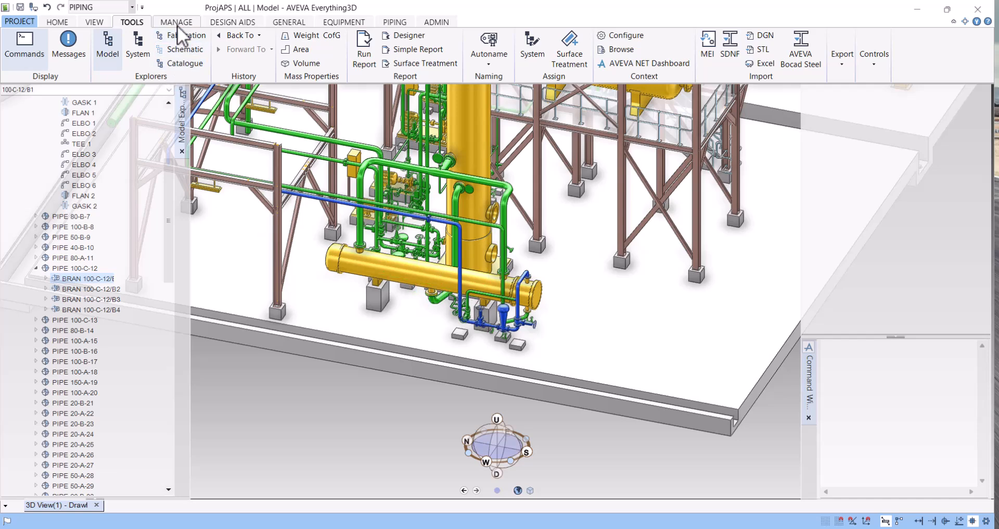
left_click(176, 20)
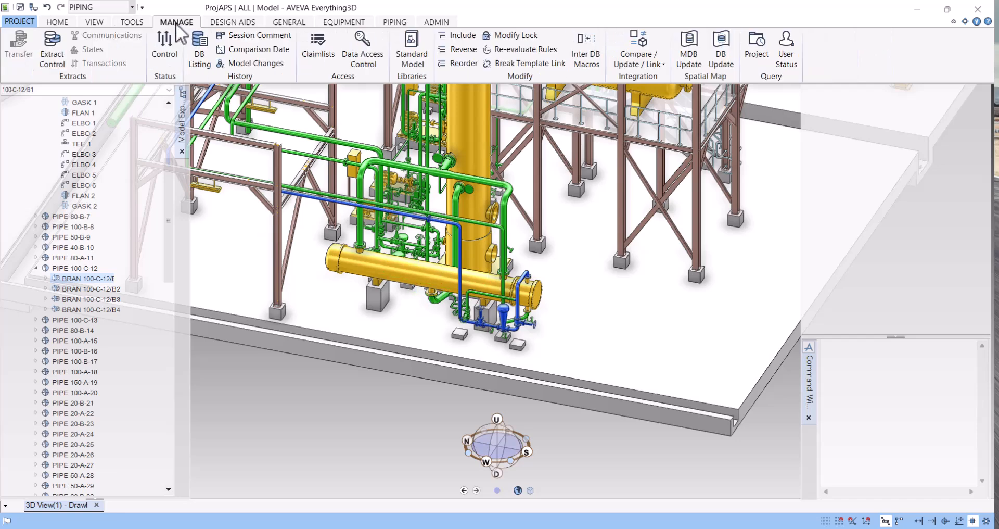
left_click(288, 21)
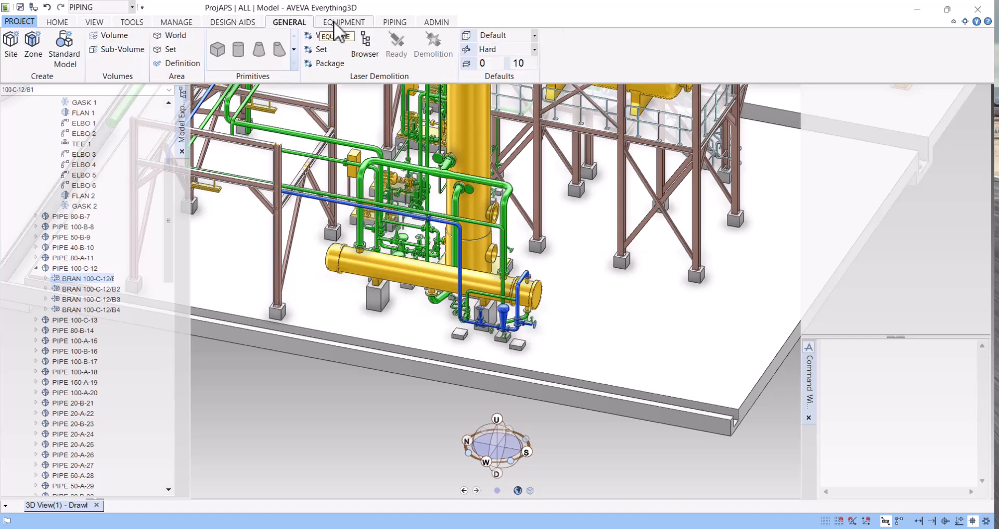
Open Pipe Splitting from the Piping tab, choosing Split Pipes into Segments by Component picks.
left_click(395, 21)
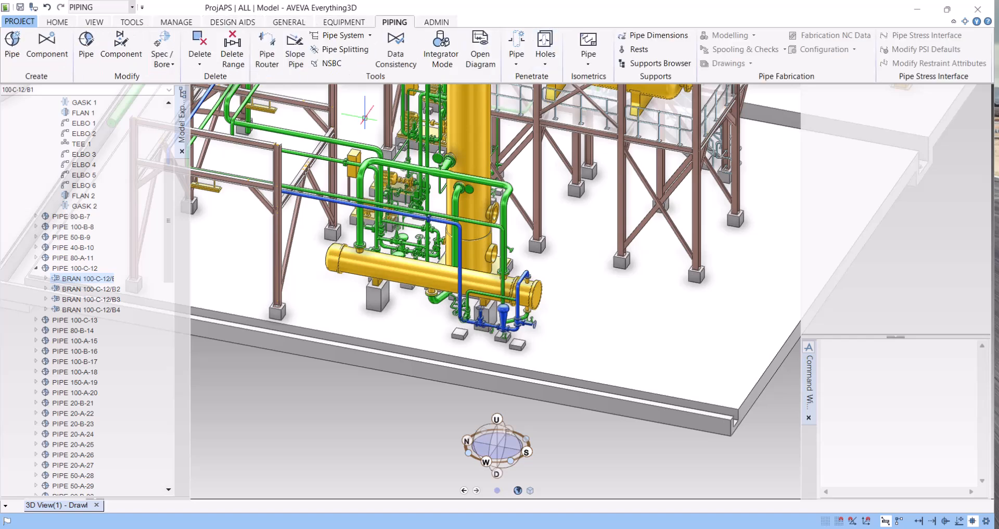
mouse_move(346, 49)
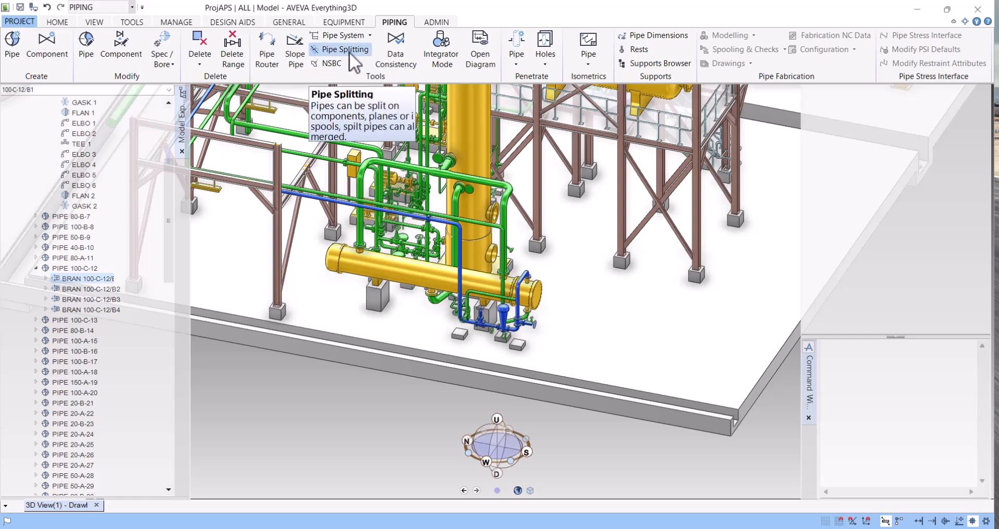
mouse_move(352, 62)
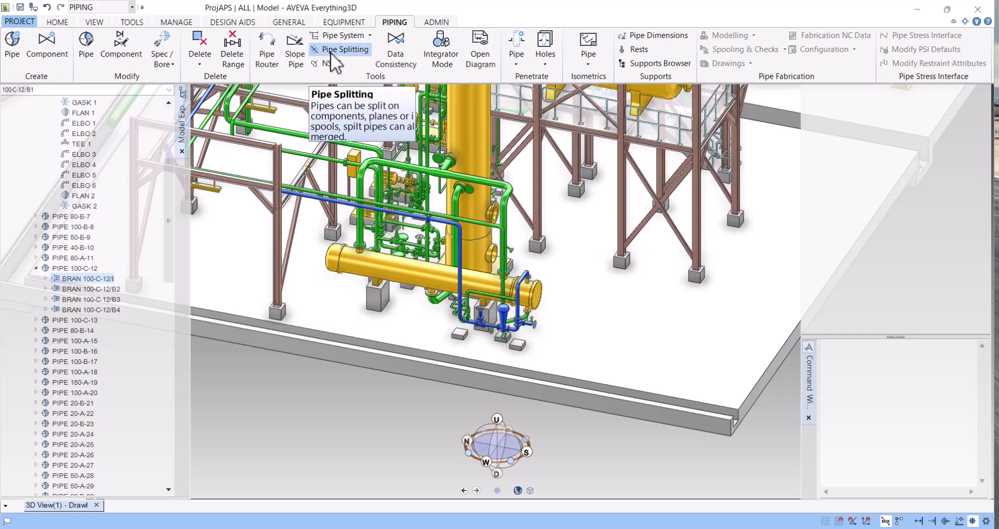
mouse_move(344, 60)
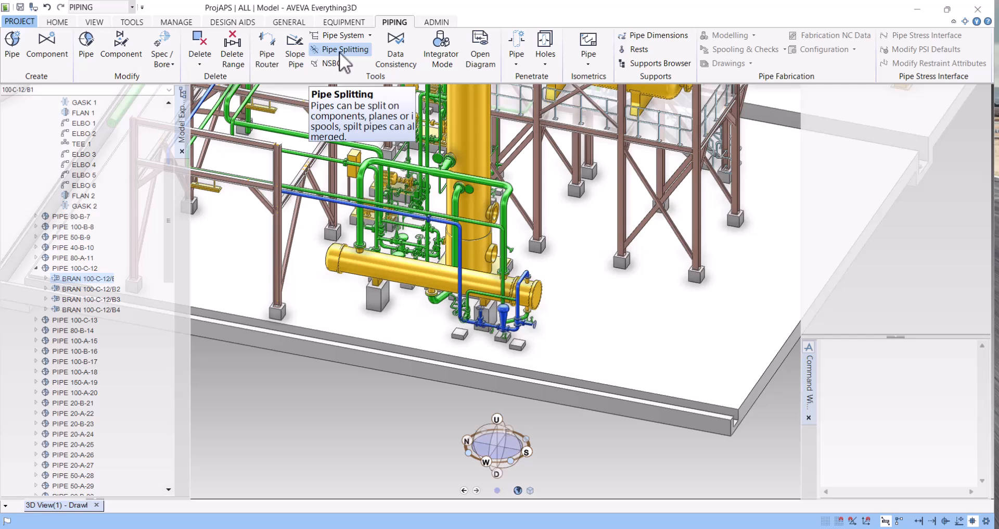
left_click(347, 49)
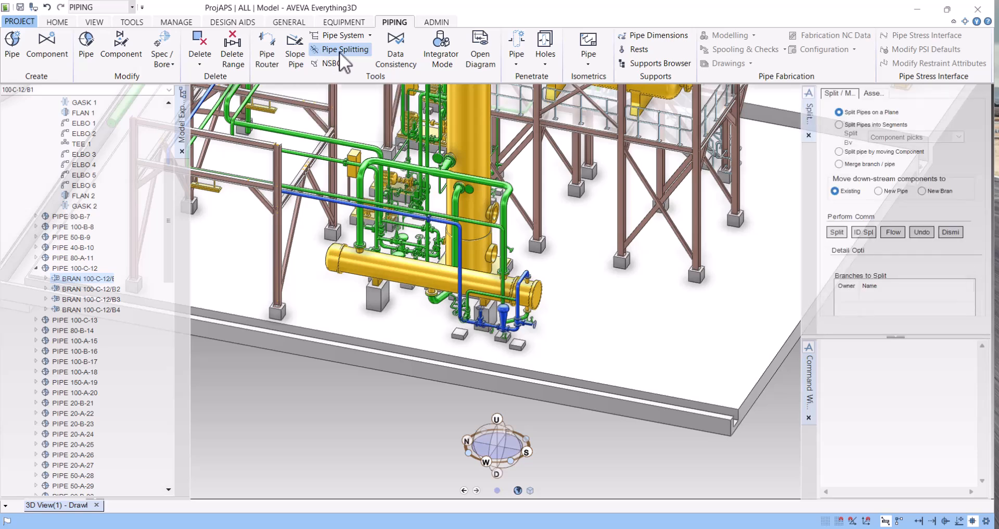
mouse_move(954, 126)
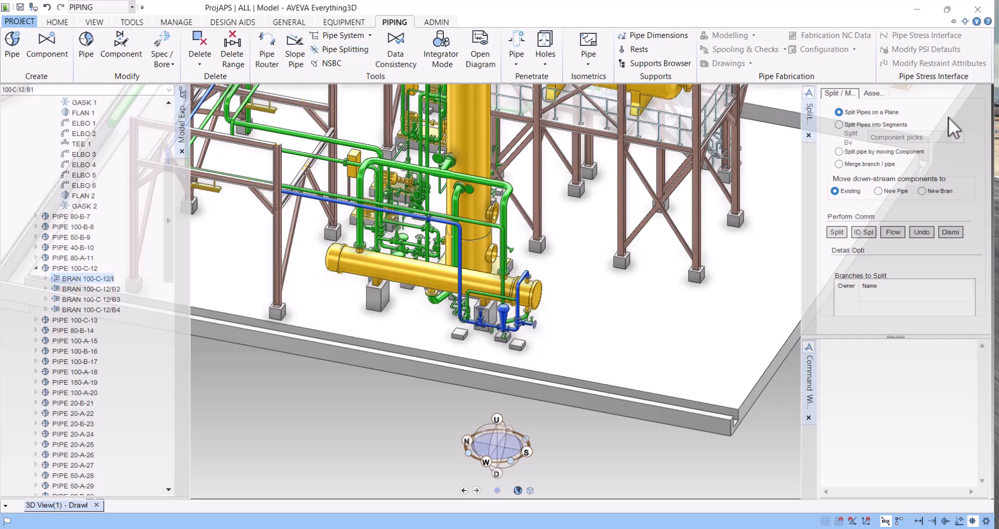
mouse_move(883, 174)
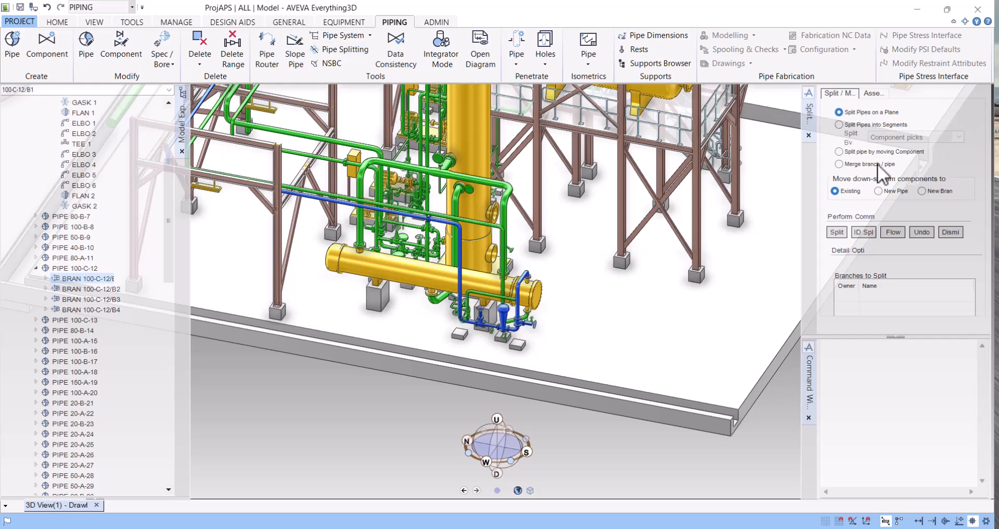
left_click(840, 124)
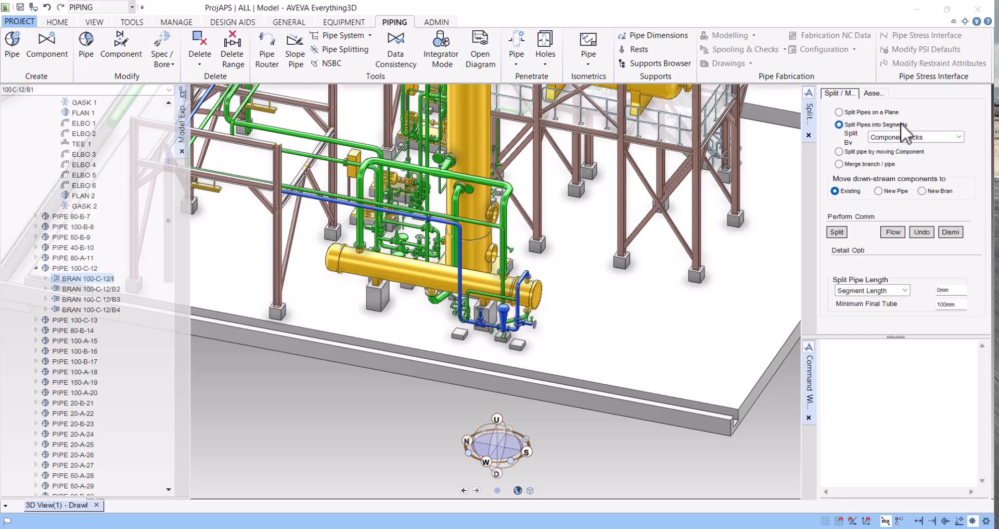
mouse_move(840, 125)
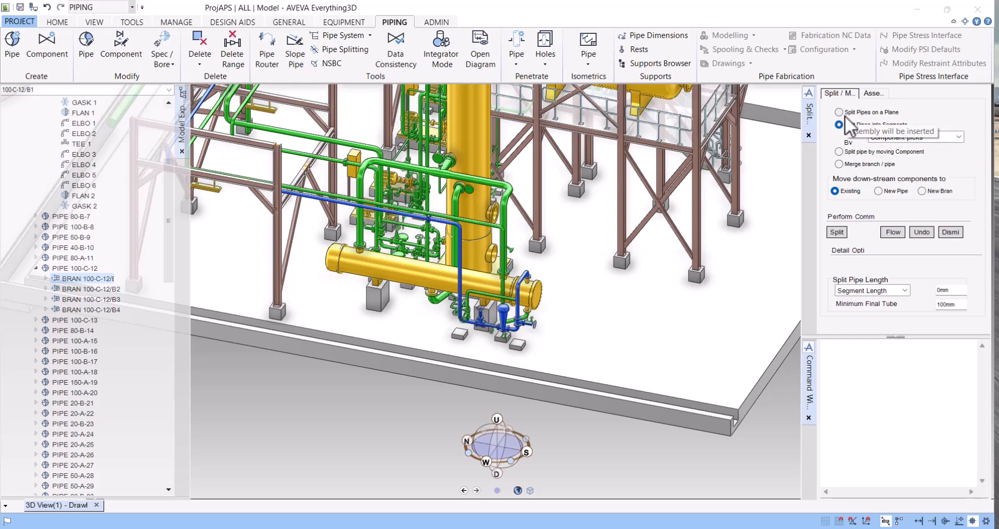
left_click(840, 125)
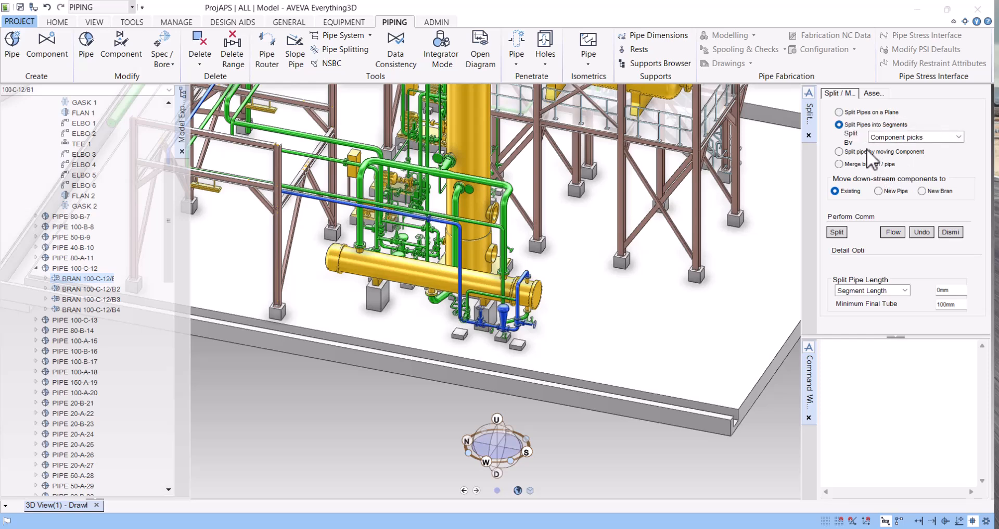
mouse_move(854, 179)
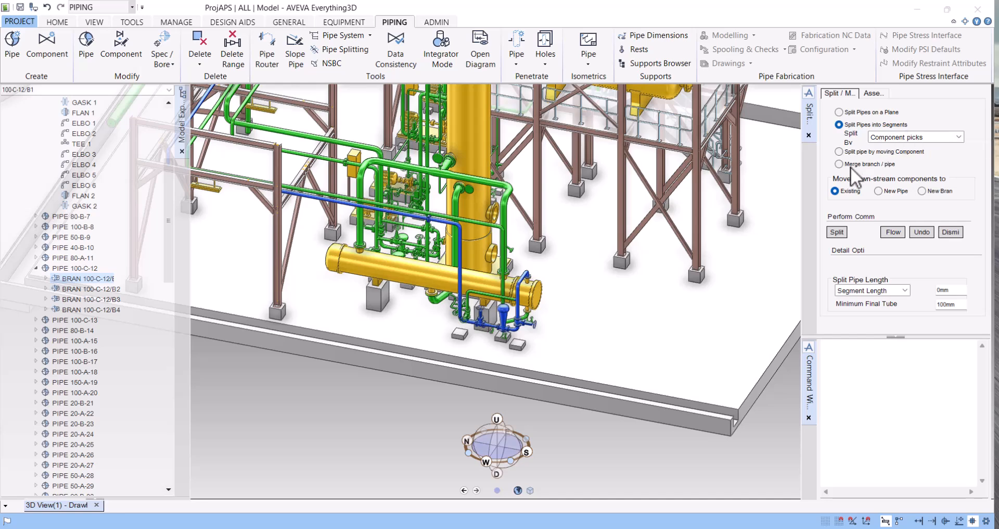
mouse_move(878, 172)
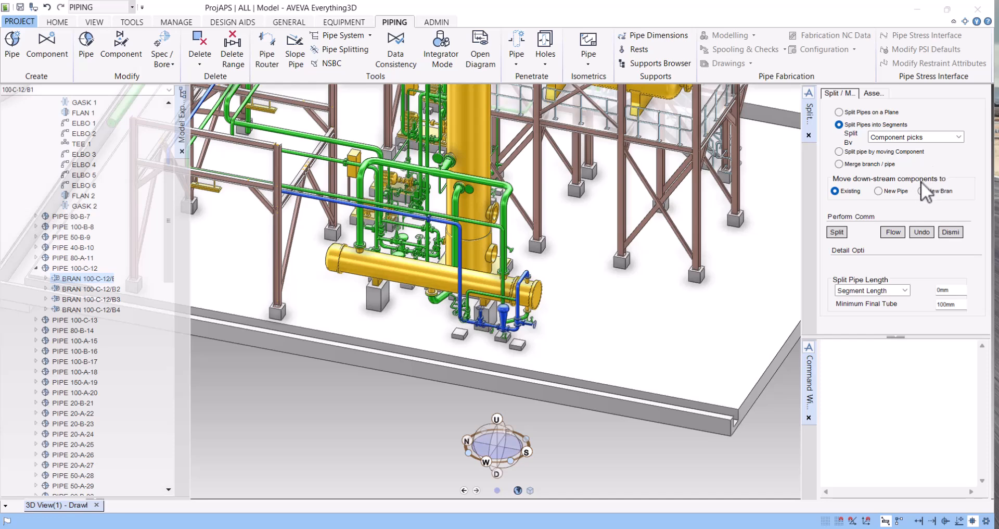
mouse_move(886, 183)
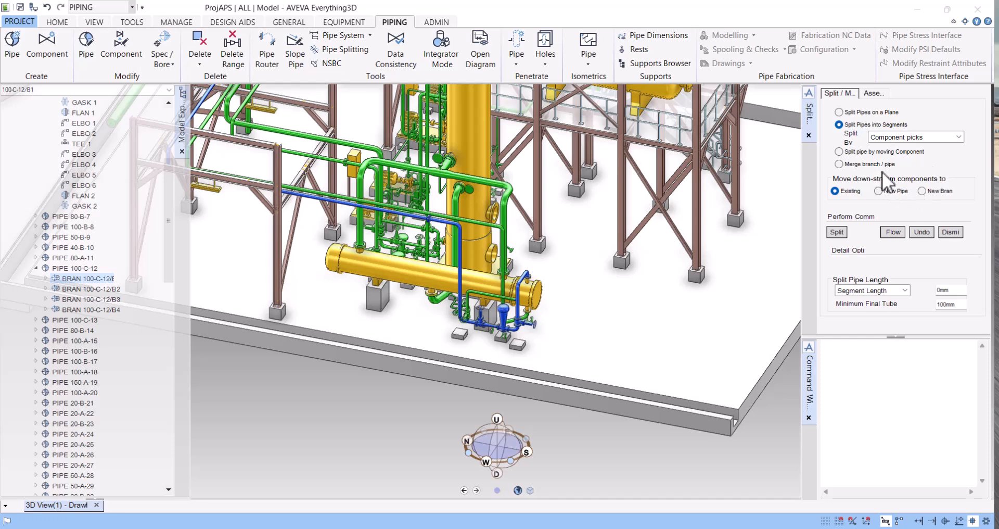
mouse_move(924, 194)
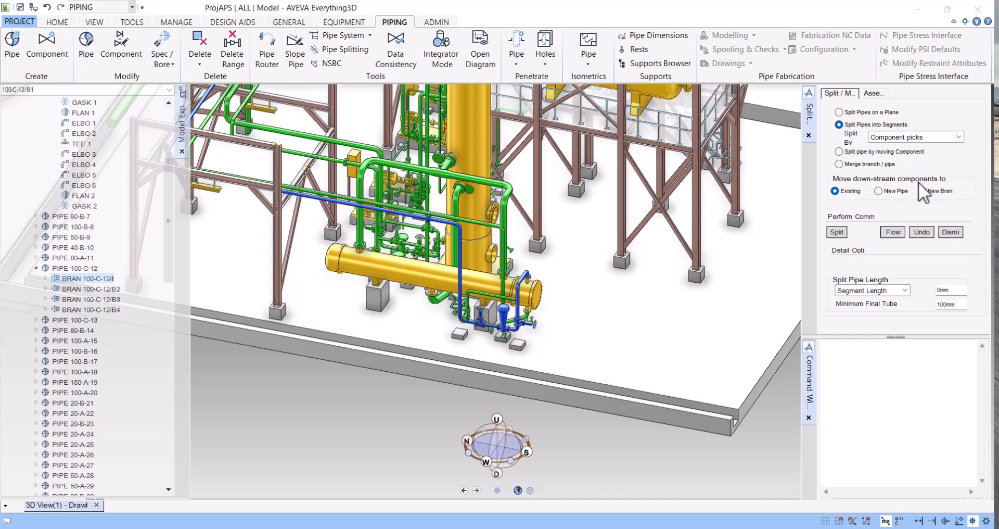
Pick the blue pipe's elbow to expand BRAN 100-C-12/B1 and zoom in close.
scroll("up", 3)
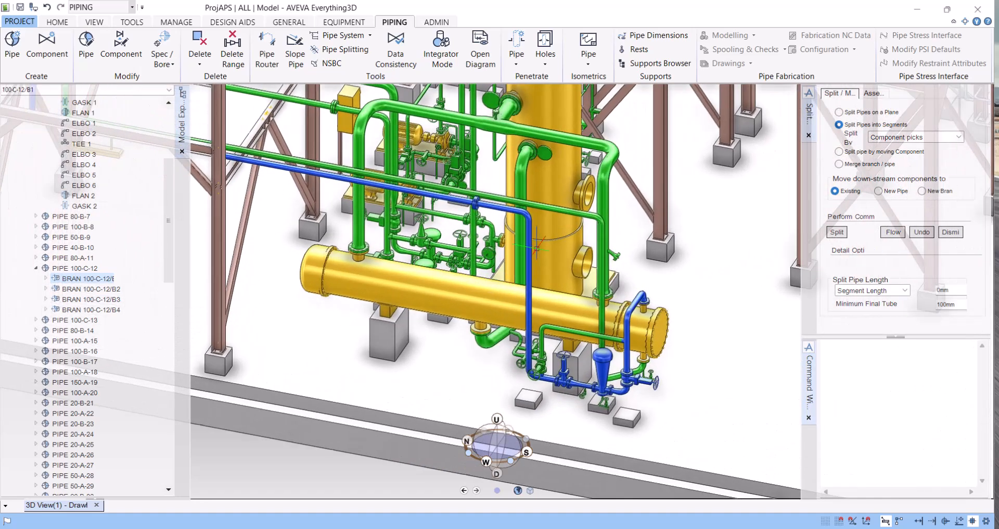
left_click(45, 279)
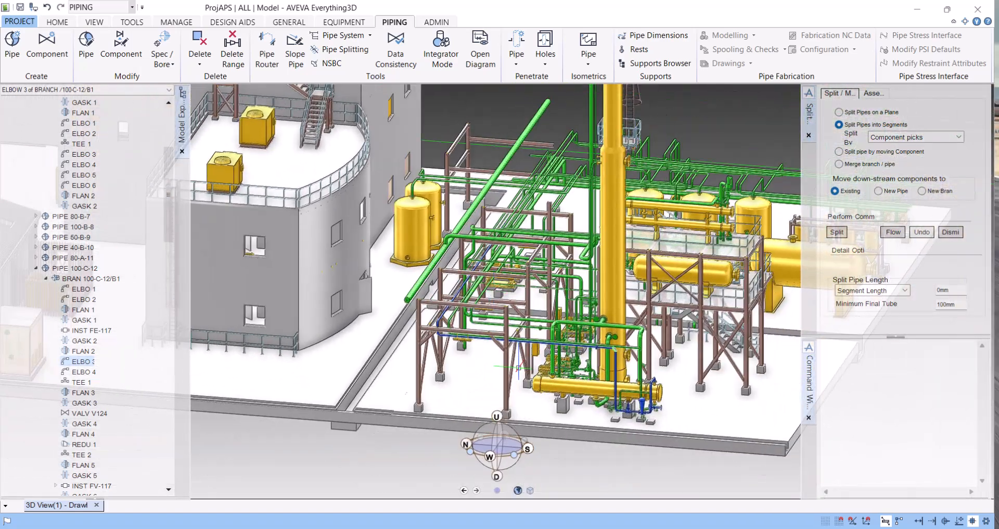
scroll("up", 3)
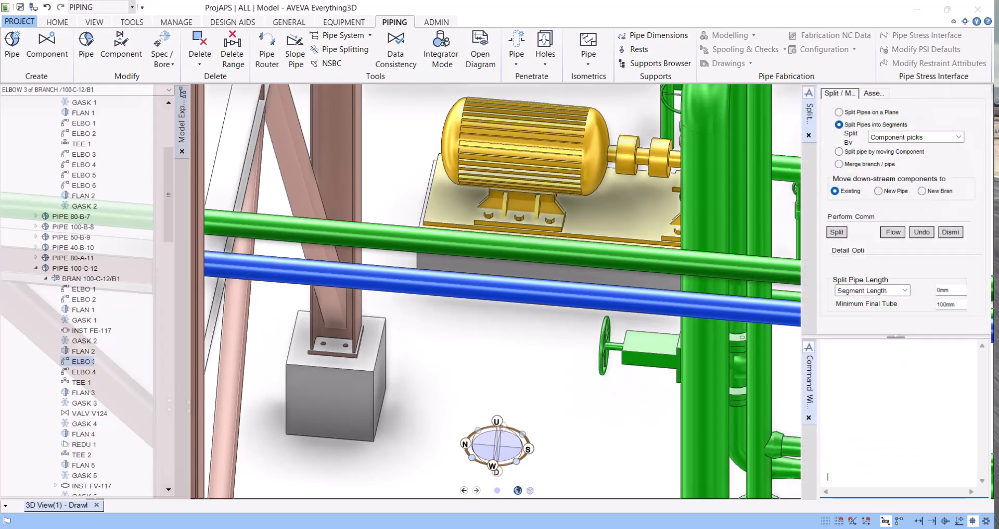
Add an attachment after the third elbow with NEW ATTA CHOO ALL, confirming its type.
type("NEW ATT")
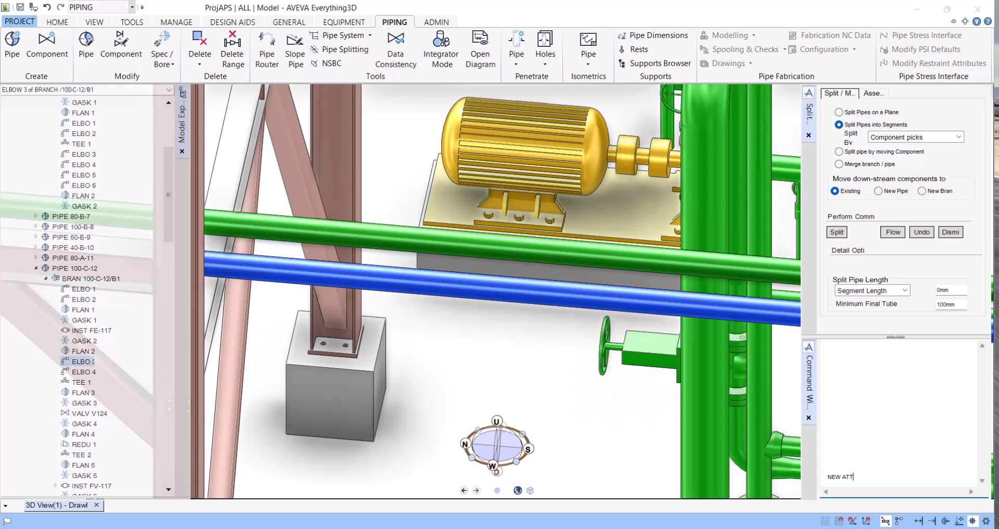
type("A CHOO ALL")
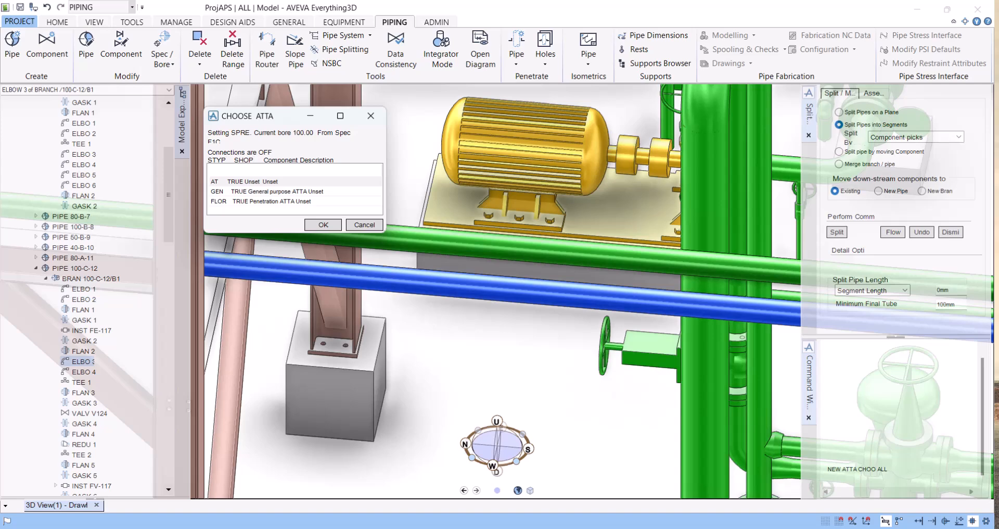
left_click(322, 225)
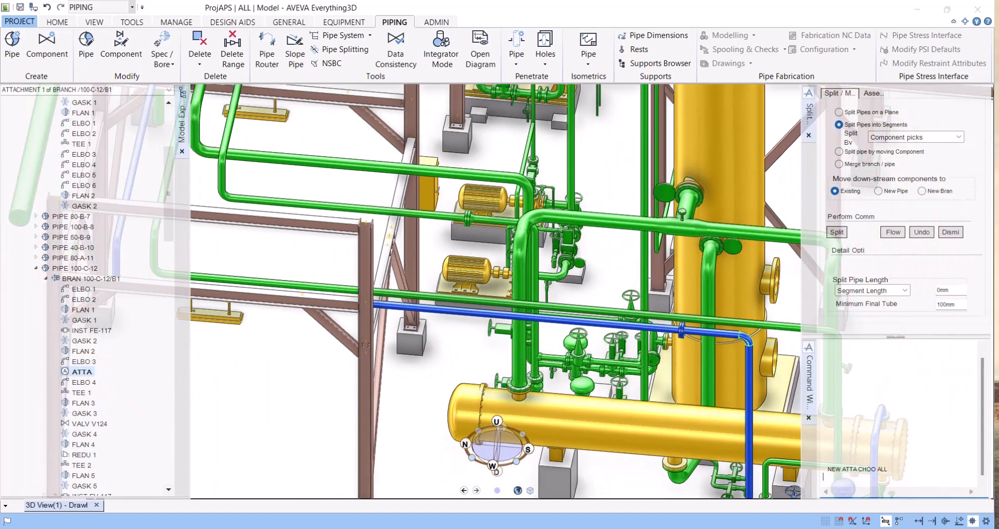
Display axes at the current element with AXES AT CE and zoom toward the flange.
type("AXES AT CE")
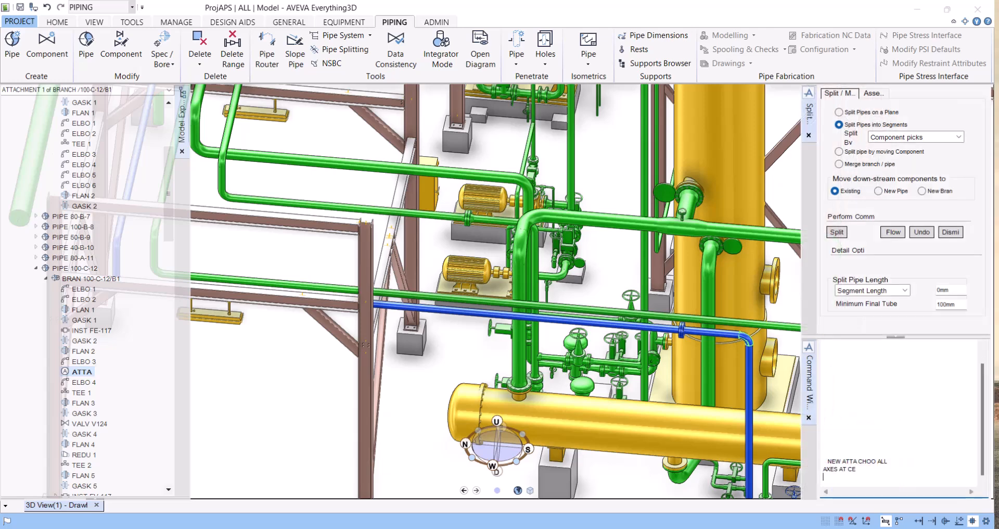
type("AXES AT CE")
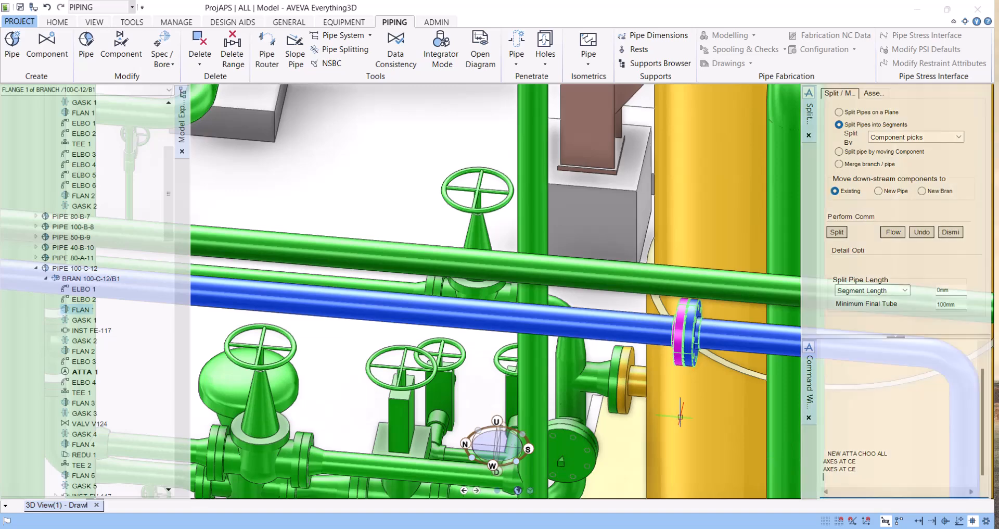
left_click(83, 370)
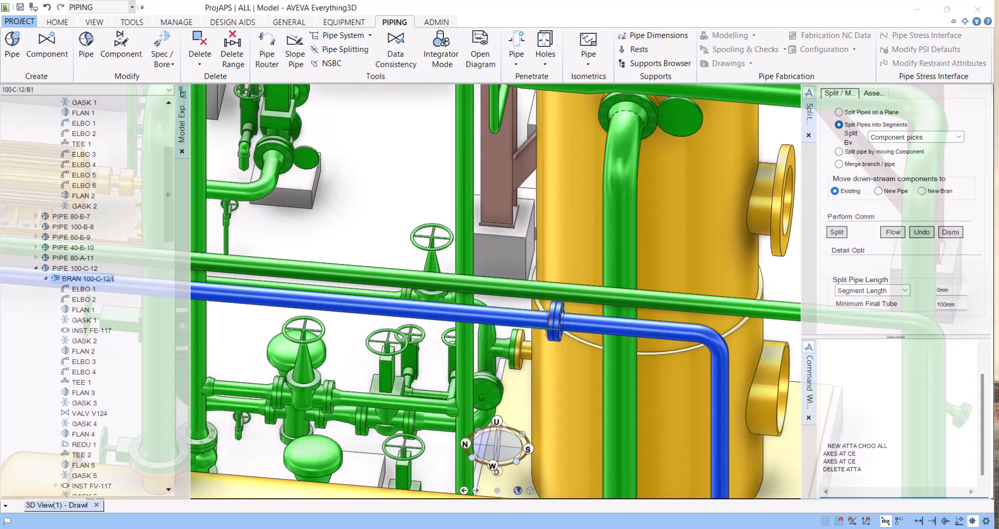
Pick and clear the flange and gasket, then bring ELBO 2 into view.
left_click(81, 309)
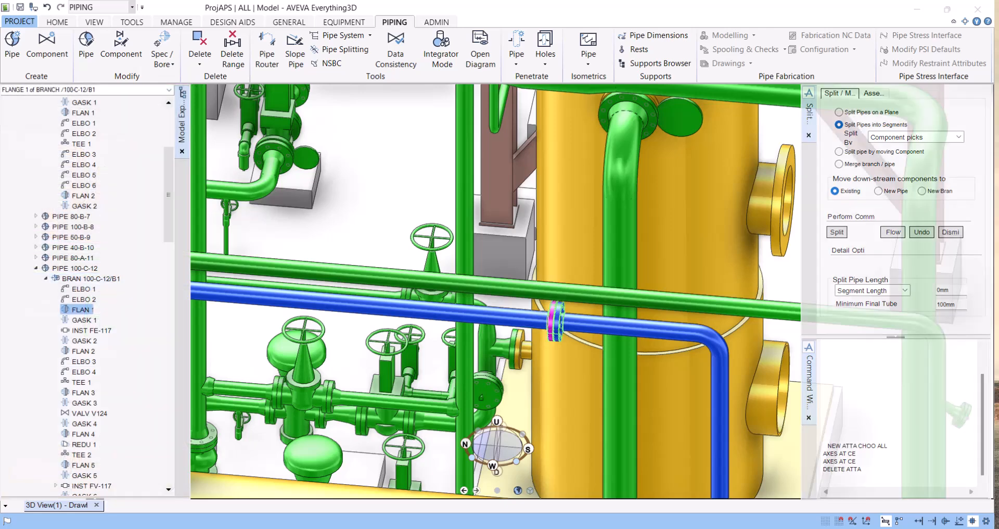
left_click(84, 319)
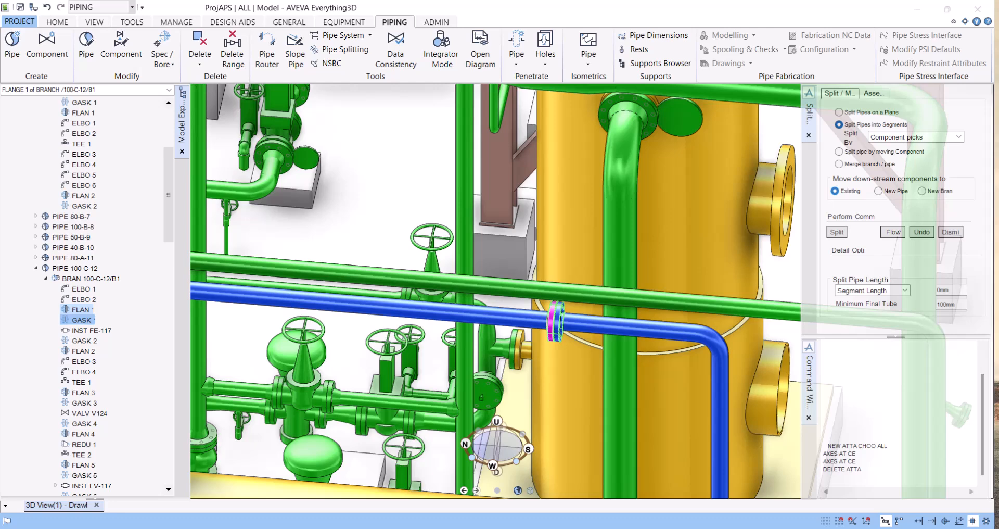
left_click(81, 319)
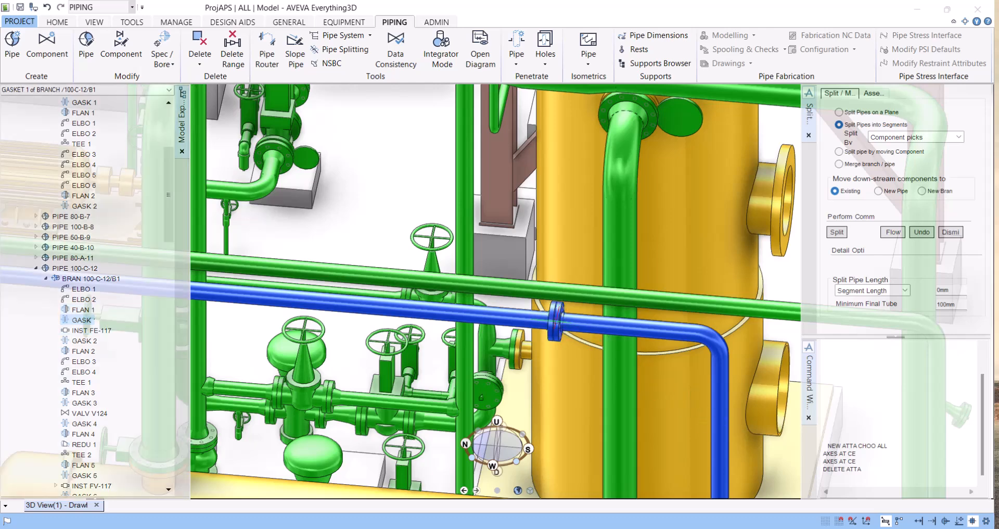
left_click(91, 330)
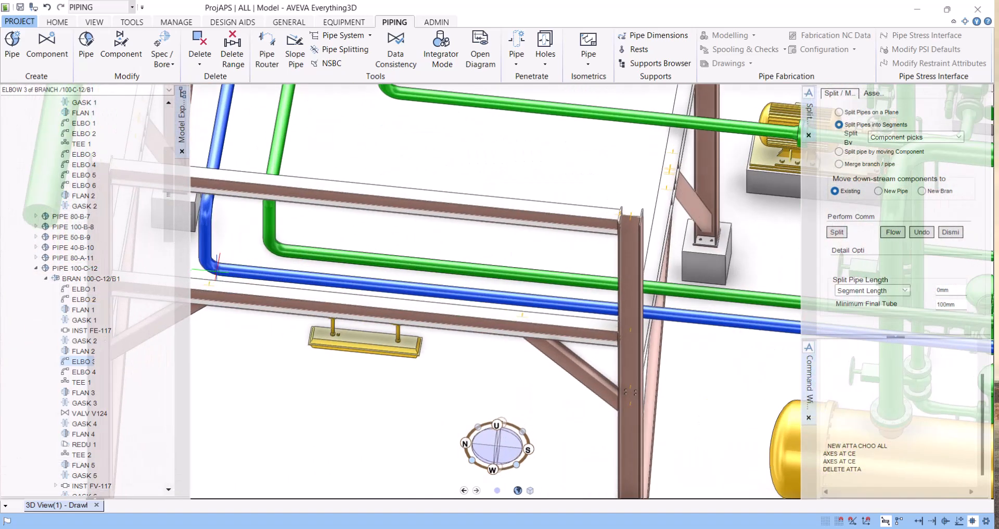
Select ELBO 2 and insert a TEE after it via NEW TEE CHOO ALL.
left_click(82, 298)
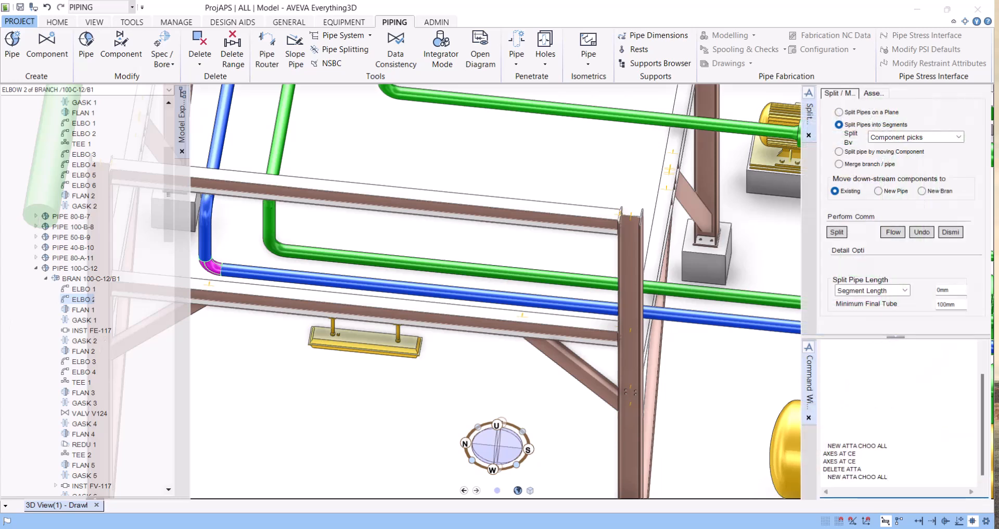
double_click(849, 477)
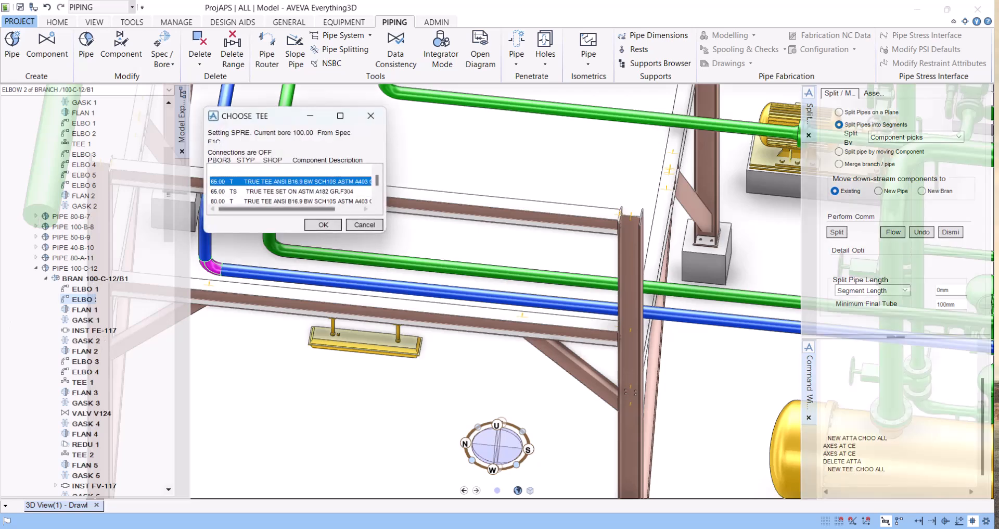
left_click(322, 225)
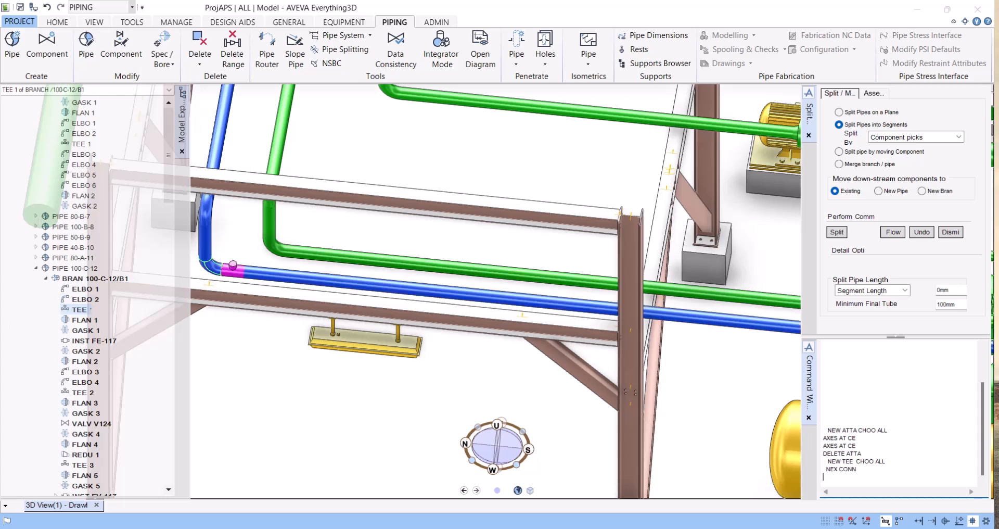
type("T")
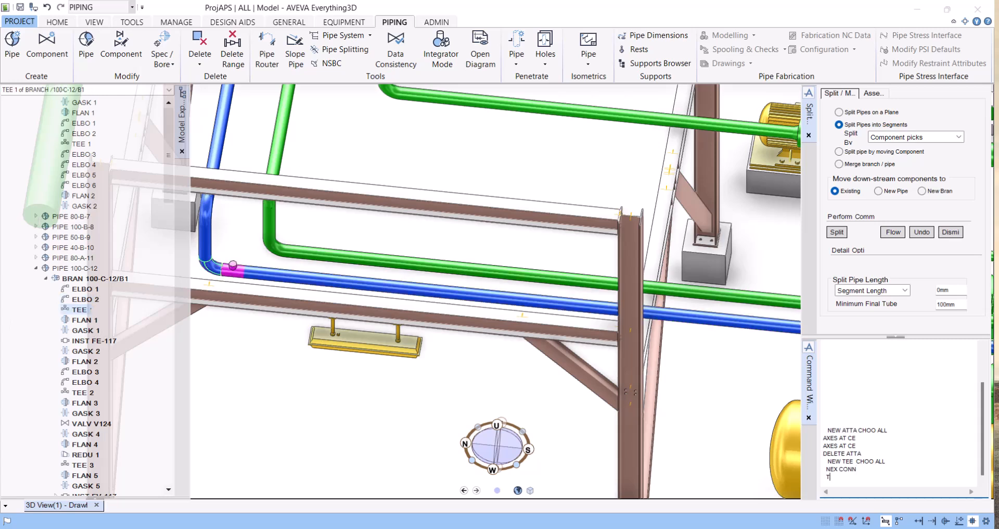
key("Backspace")
type("NEW ATTA CHOO ALL")
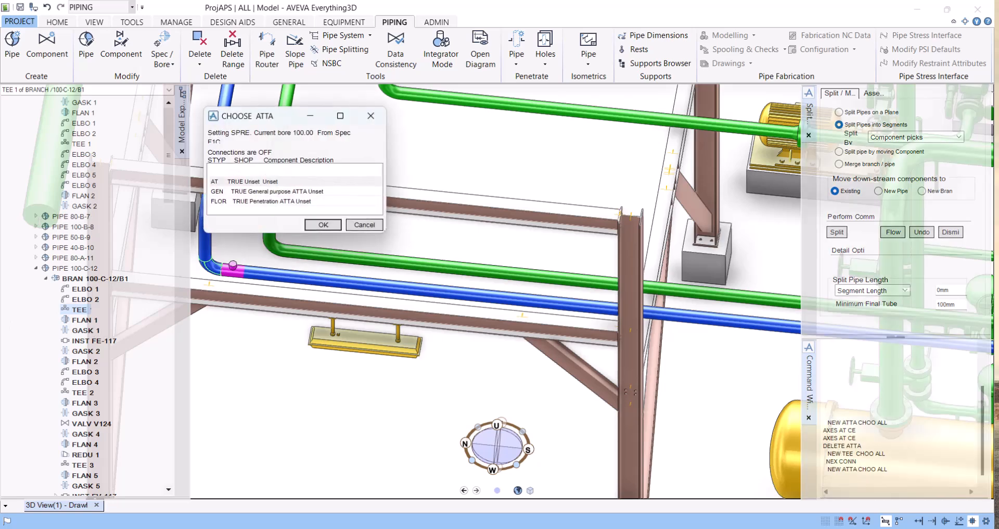
Accept the attachment type in Choose ATTA and select TEE 1 on the branch.
left_click(323, 224)
type("NEX CONN")
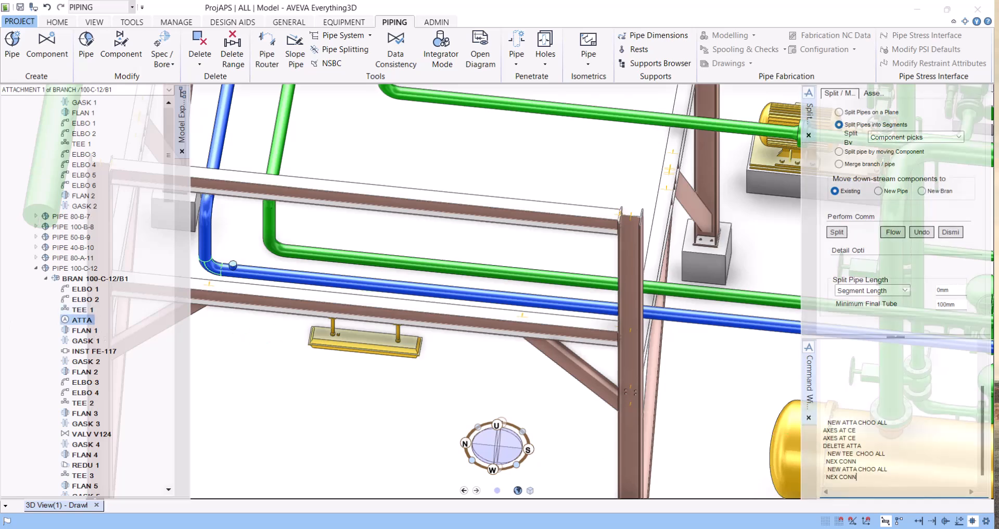
left_click(79, 309)
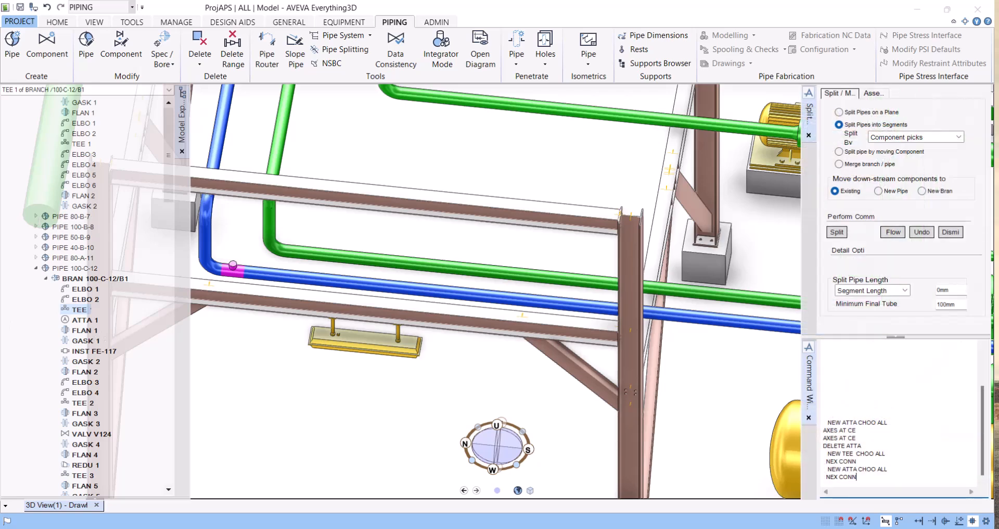
left_click(78, 319)
type("BY S 50")
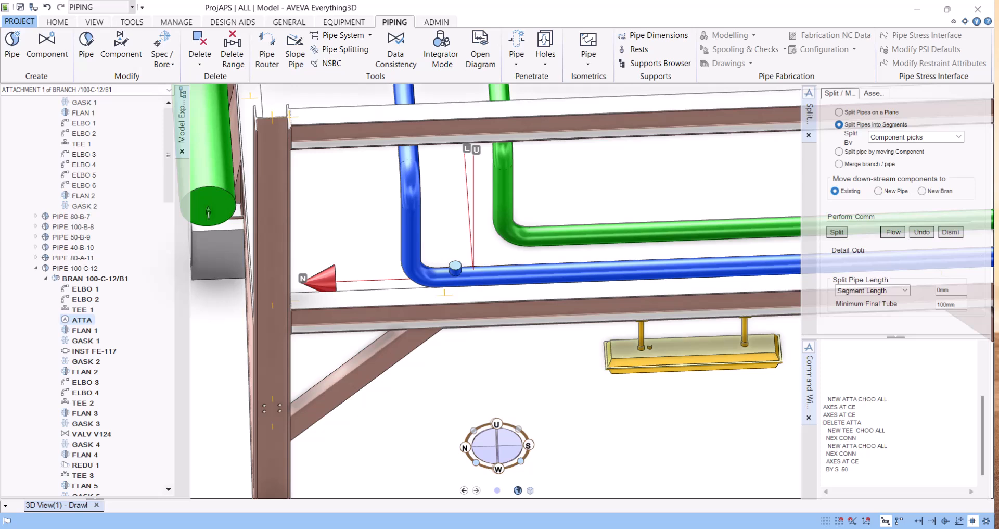
mouse_move(510, 386)
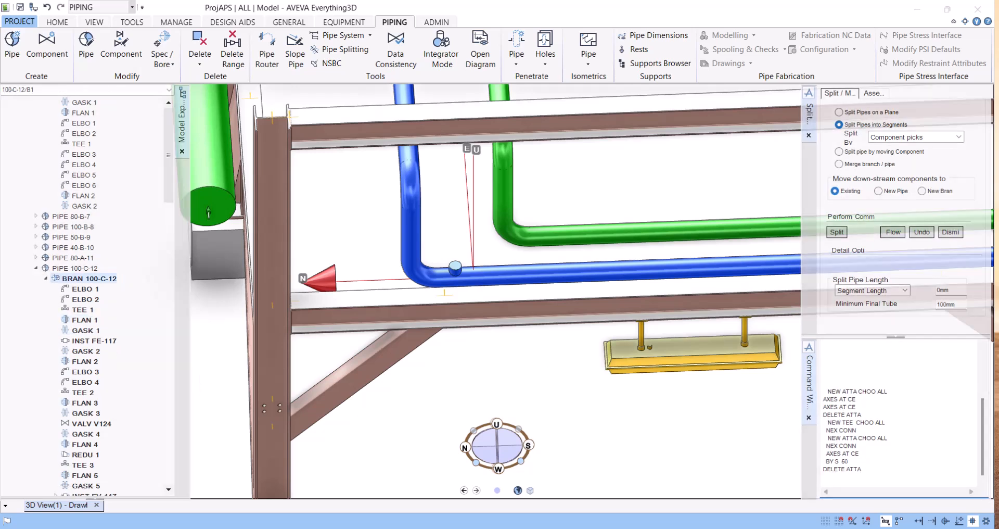
Move TEE 1 farther along the straight run using THRO ID@ and a picked position.
left_click(81, 309)
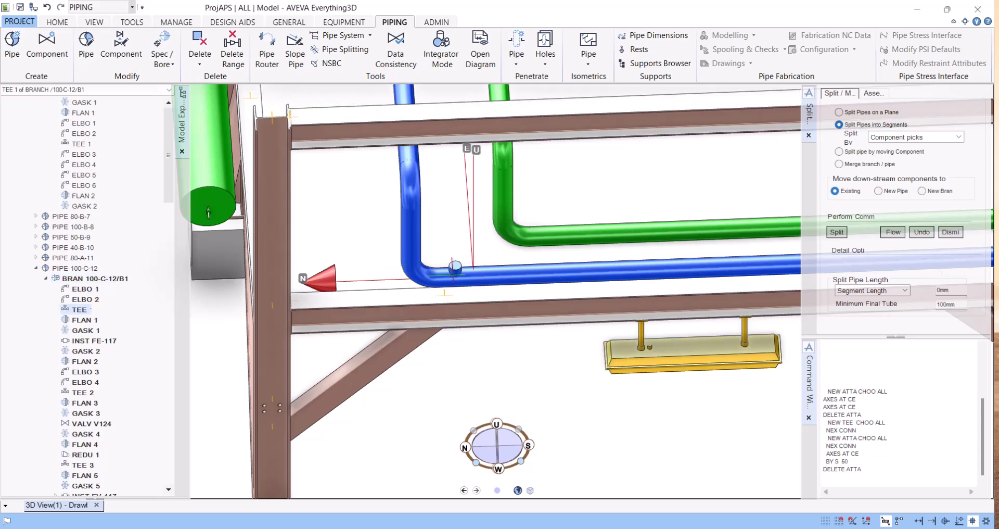
left_click(456, 278)
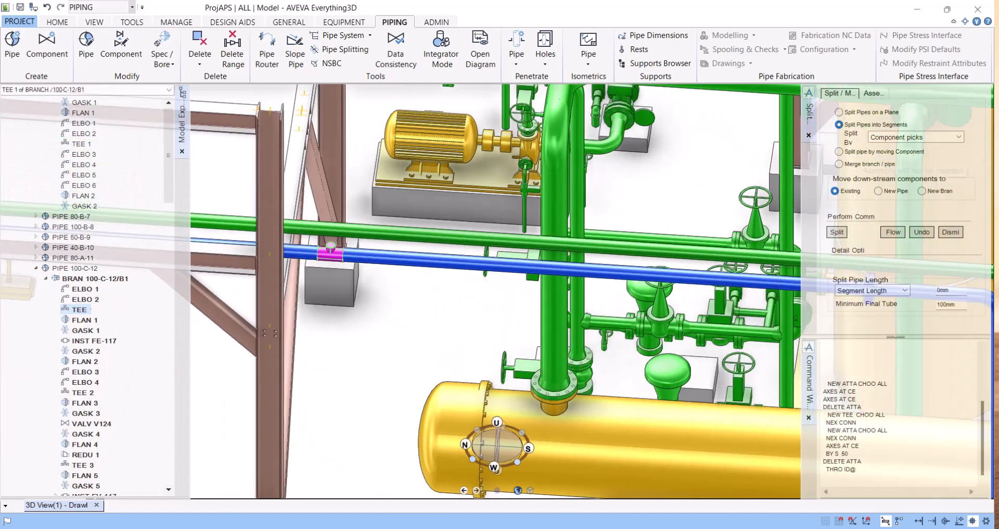
Split by moving a component at TEE 1, creating PIPE 100-C-12-Split(1).
left_click(839, 152)
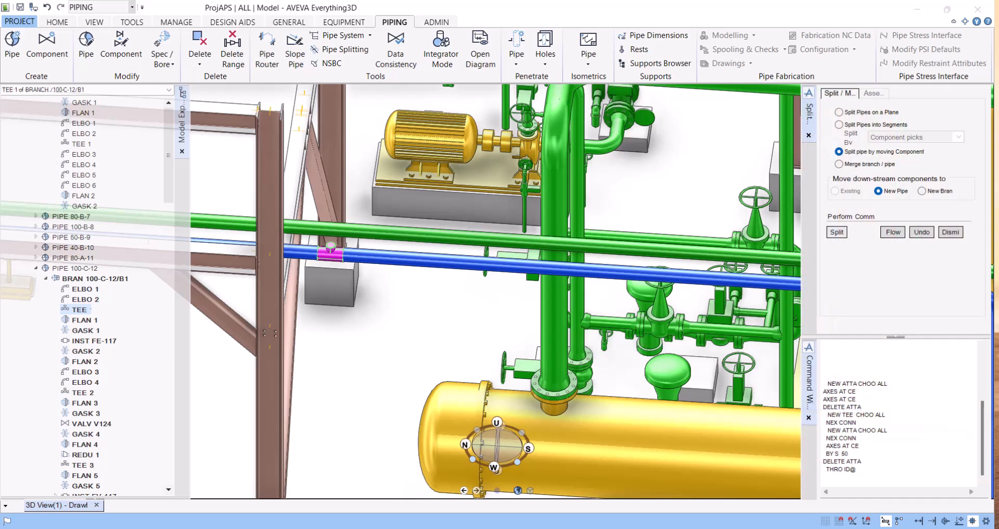
left_click(837, 231)
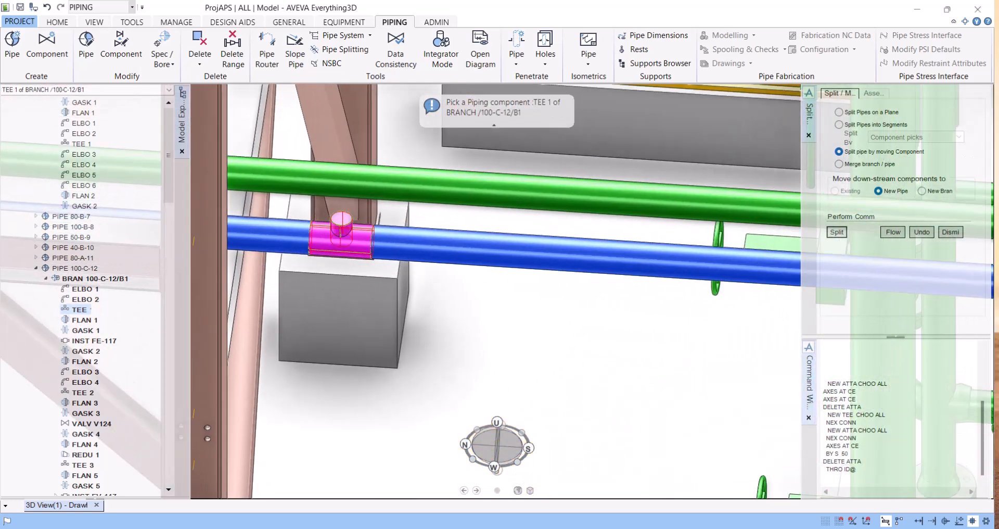
left_click(837, 232)
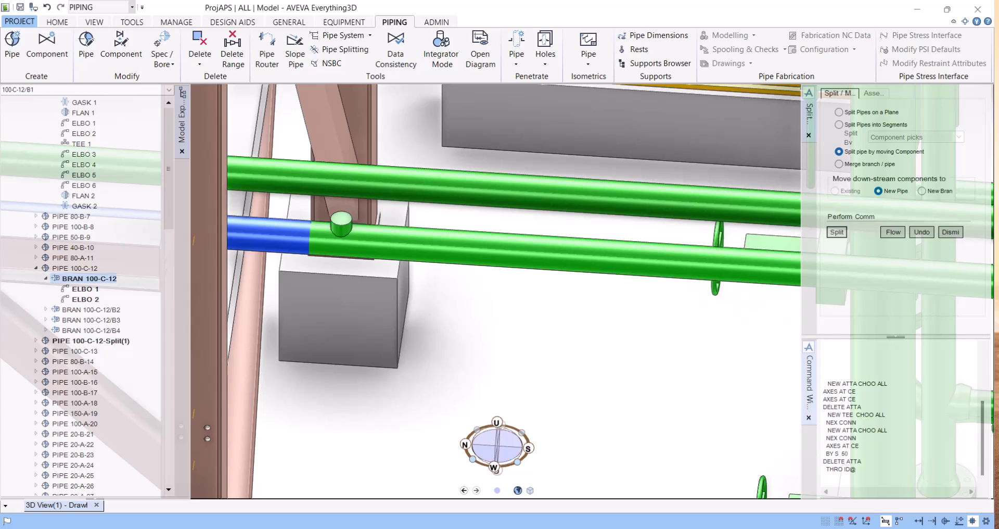
Undo the split so branch 100-C-12/B1 runs continuously through TEE 1 again.
left_click(90, 341)
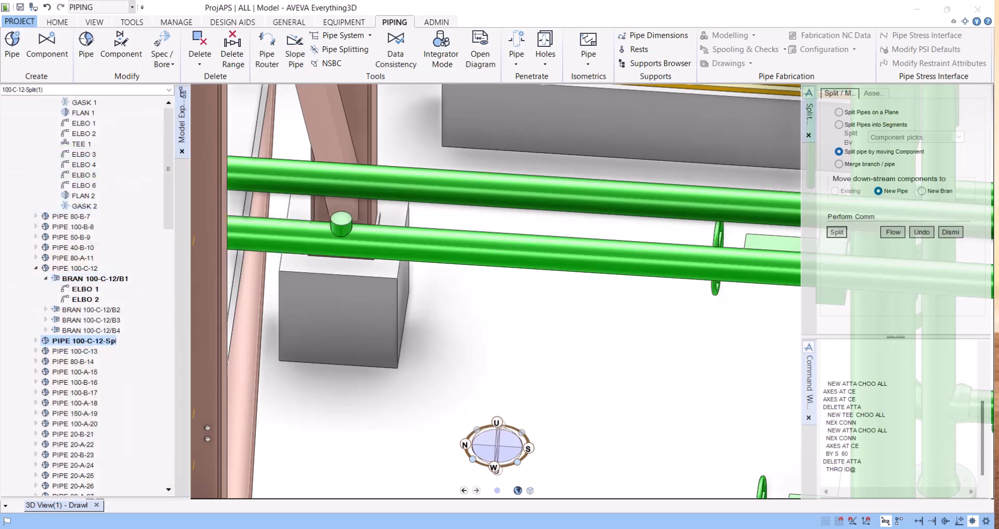
left_click(46, 350)
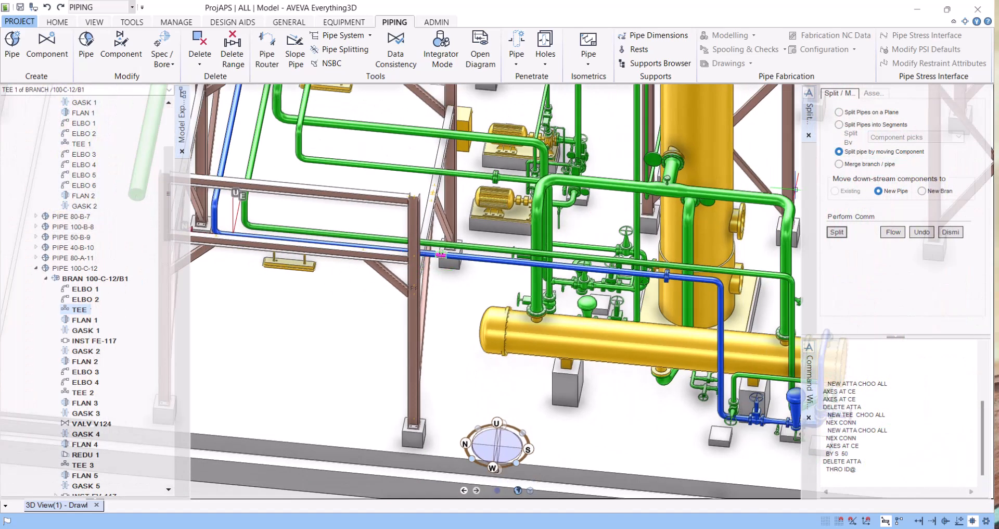
Split at TEE 1 into a new branch, 100-C-12/B5, and list its components.
left_click(922, 191)
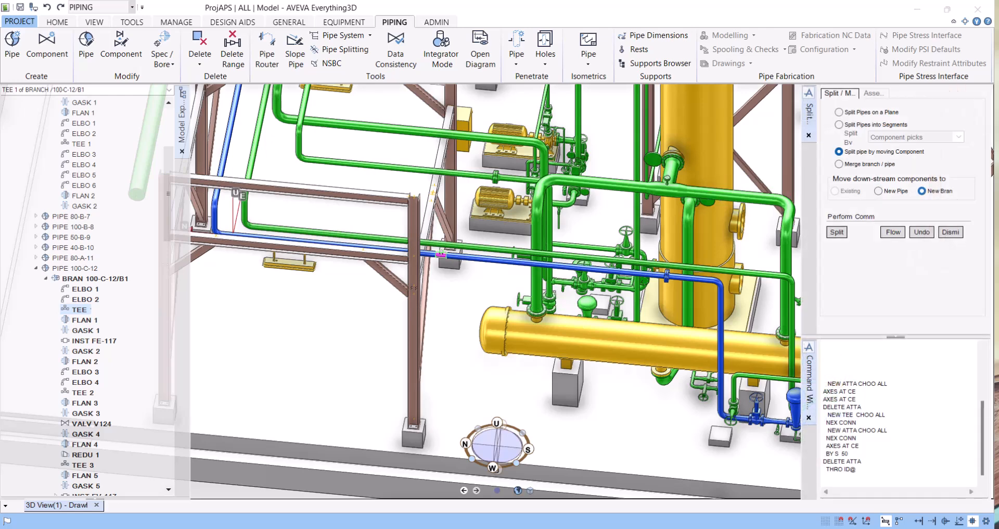
left_click(837, 231)
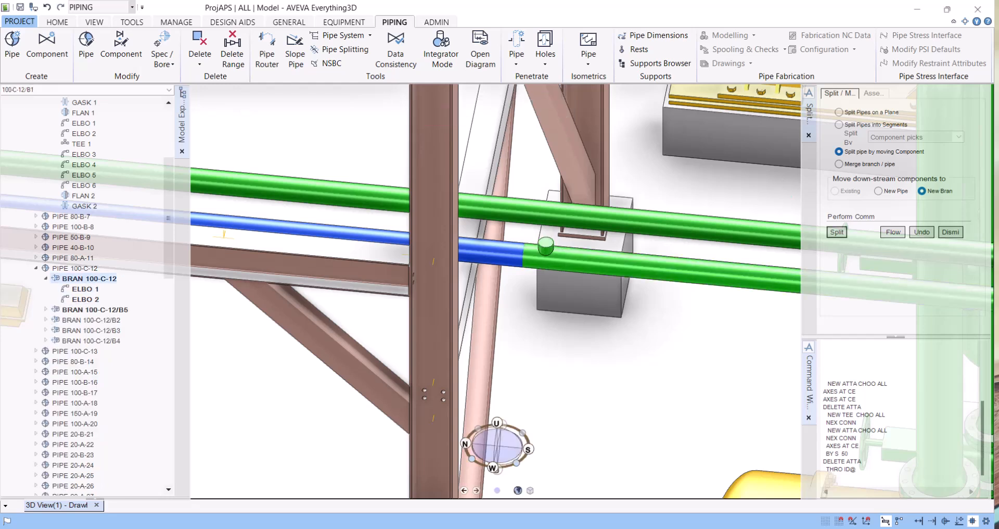
left_click(37, 278)
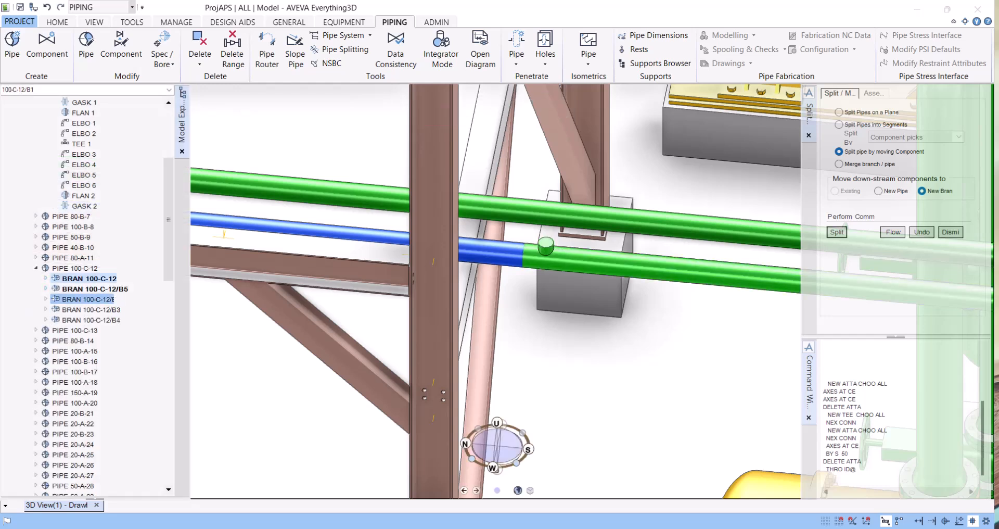
left_click(86, 289)
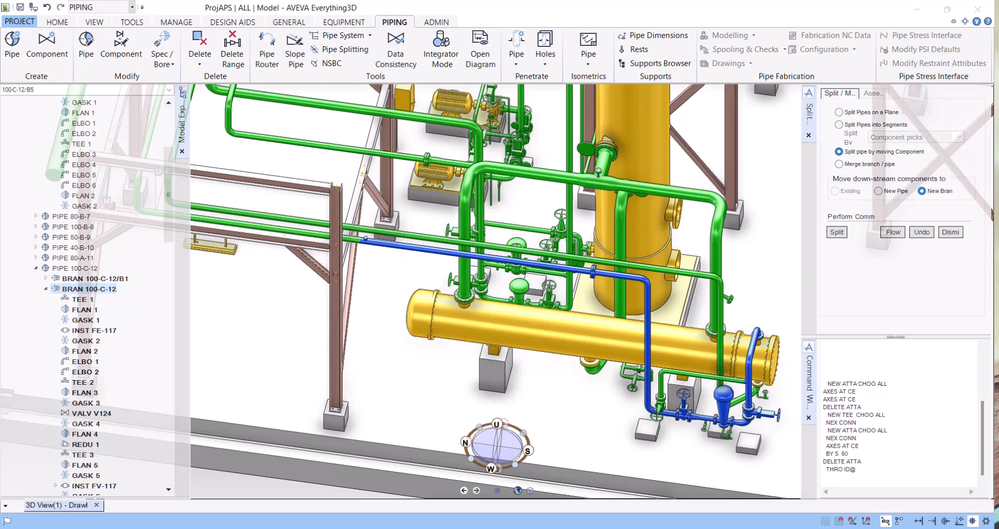
left_click(881, 190)
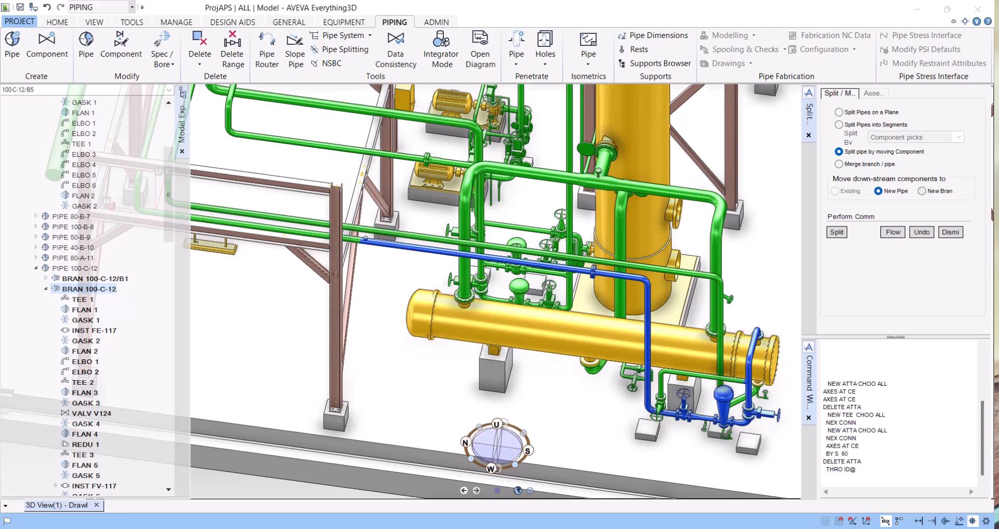
left_click(923, 191)
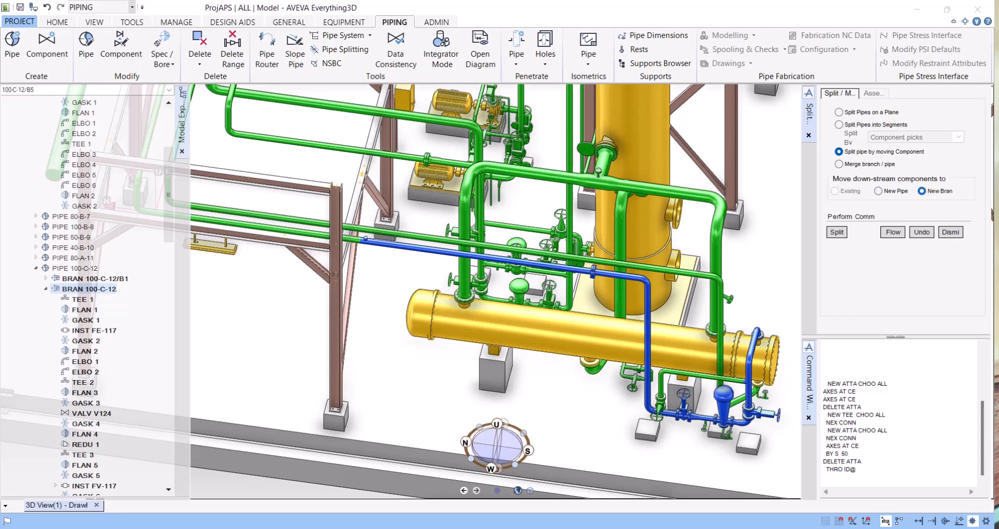